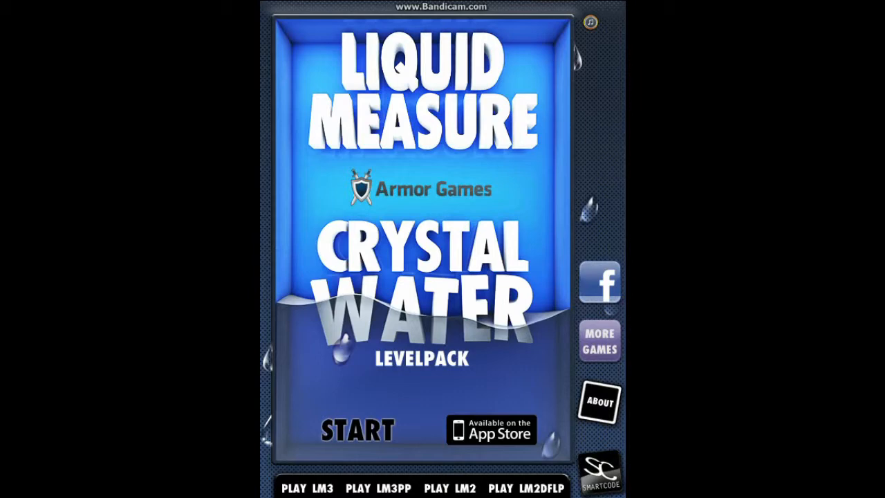
Step: Start the game from the title screen to reach the 30-level grid
click(356, 429)
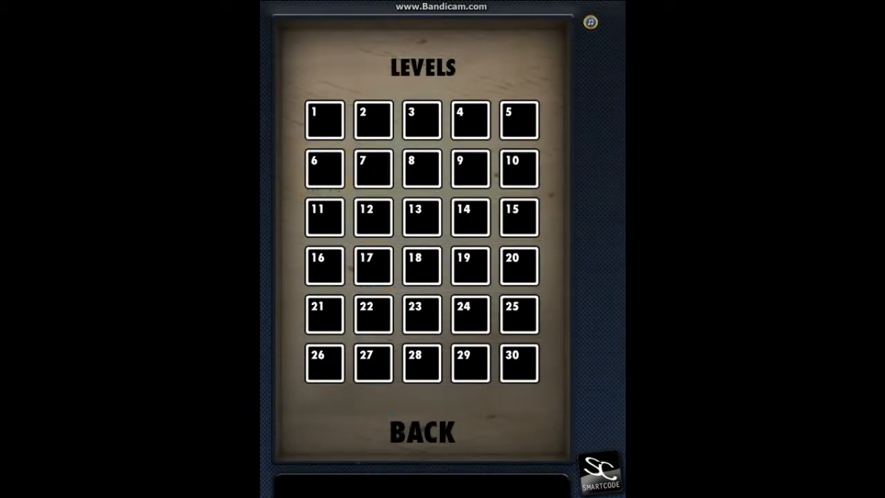
Step: Play Level 1, placing the green tank under the pipe outlet and running the water
click(373, 119)
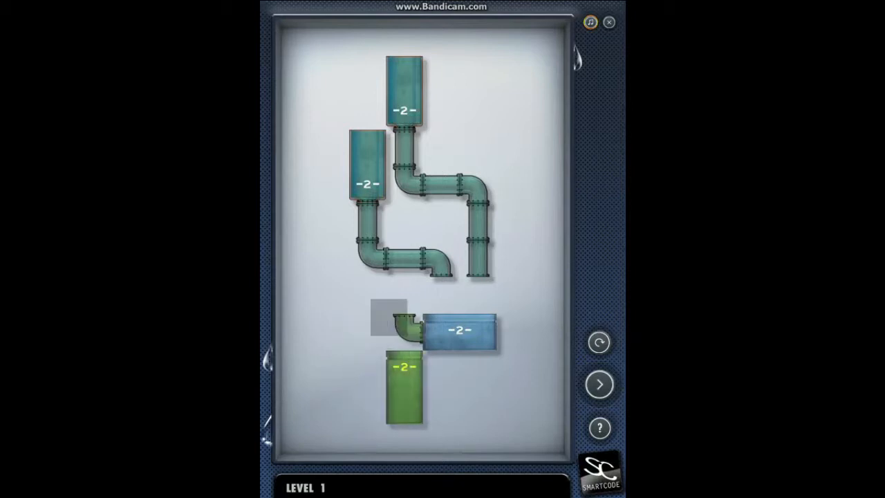
drag(404, 387, 511, 367)
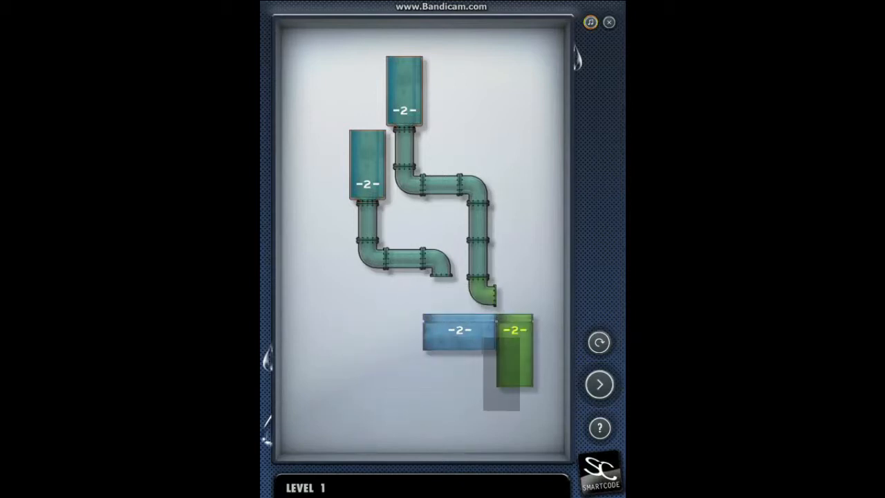
click(599, 385)
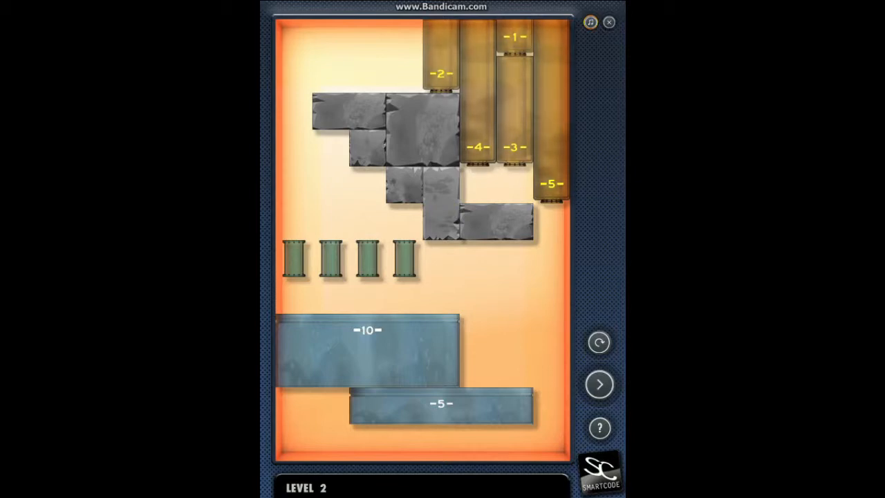
Step: Place Level 2's numbered tanks above the four pipes, run the water, then open the failed level's walkthrough
drag(439, 62, 366, 207)
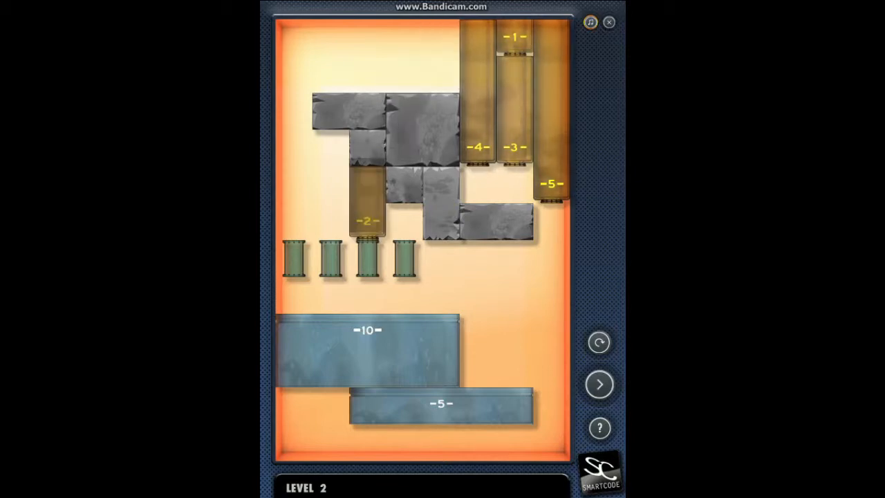
drag(515, 42, 404, 221)
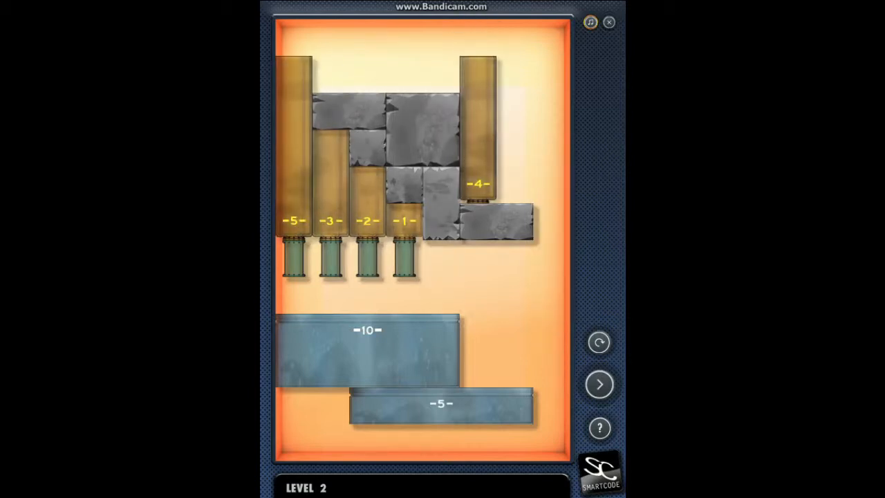
click(598, 384)
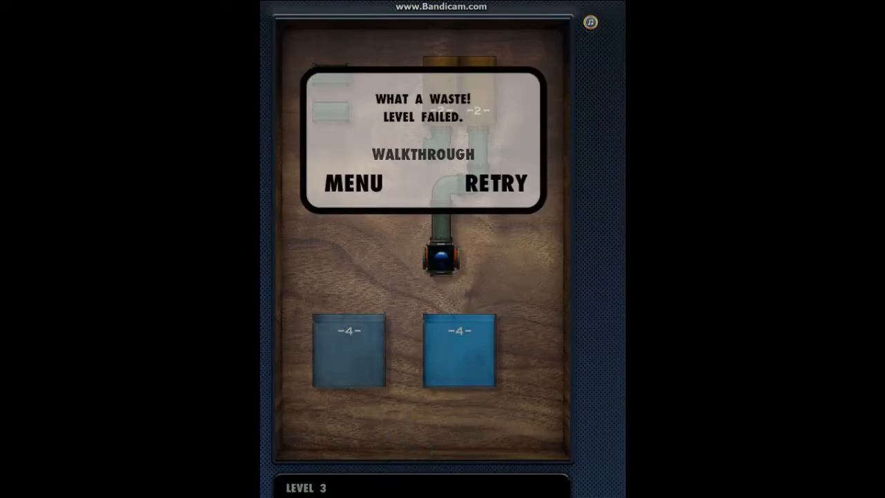
click(422, 154)
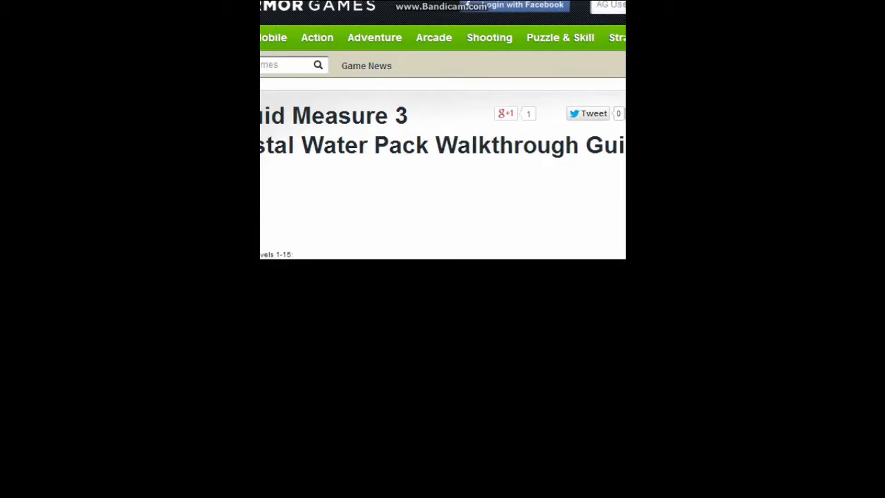
Step: Scroll through the Crystal Water Pack walkthrough page, then return to the level grid
scroll(down, 3)
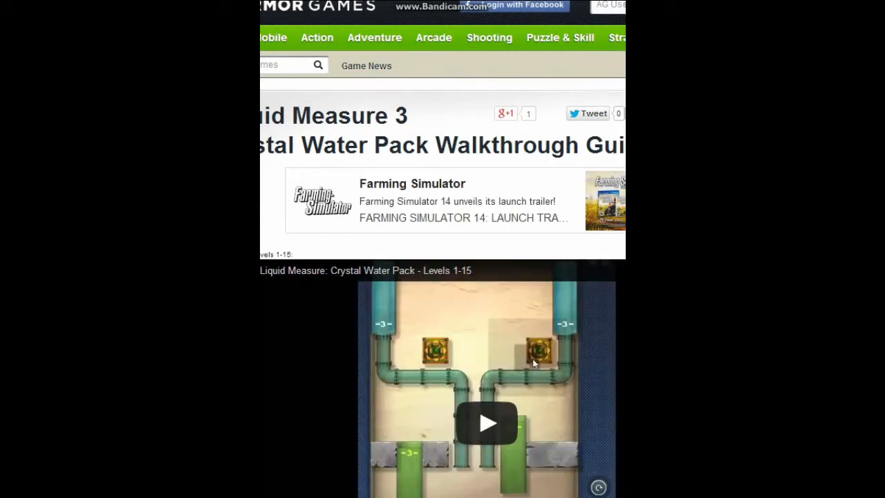
click(488, 423)
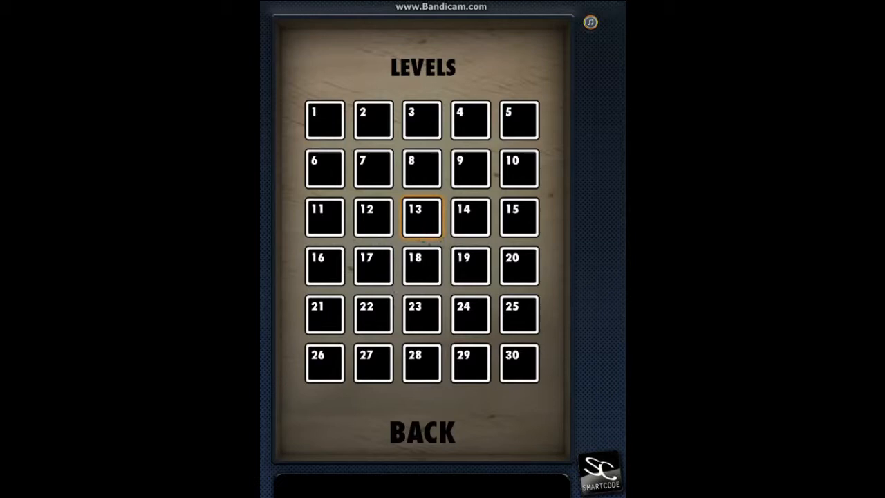
Step: Select tile 22 on the LEVELS screen
click(421, 216)
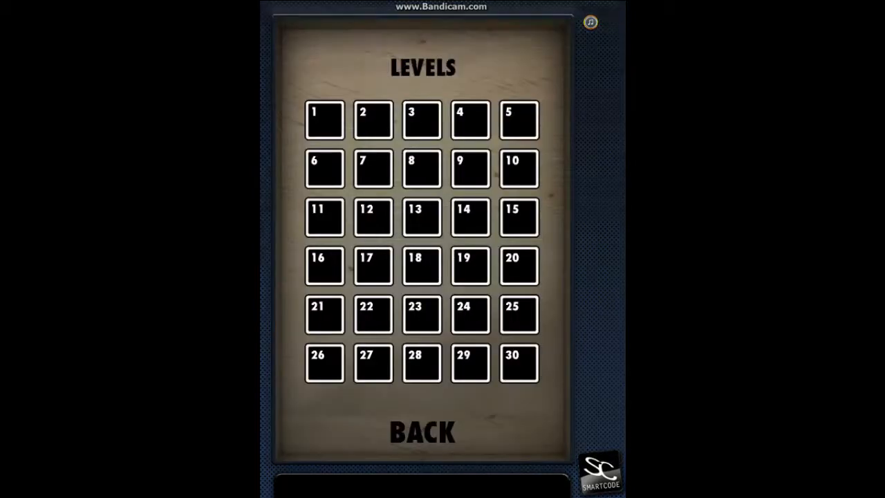
click(372, 314)
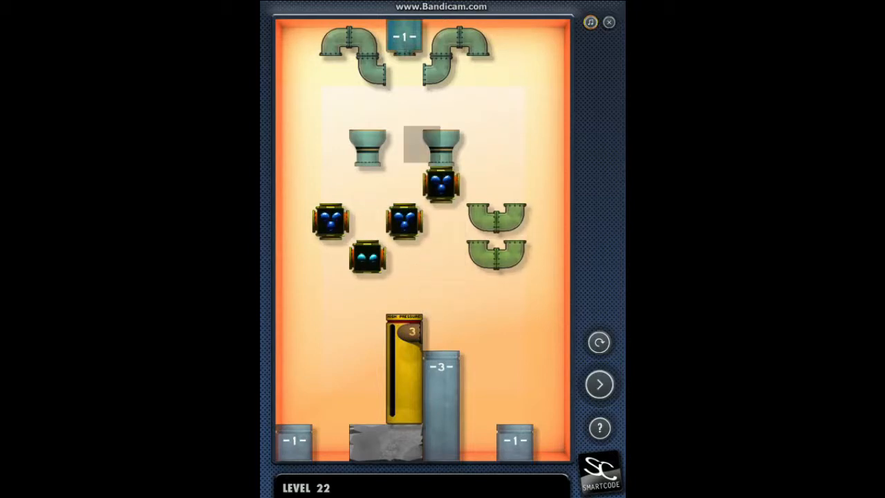
Step: Run the water on Level 22, return to the menu after failing, and load Level 10
click(600, 384)
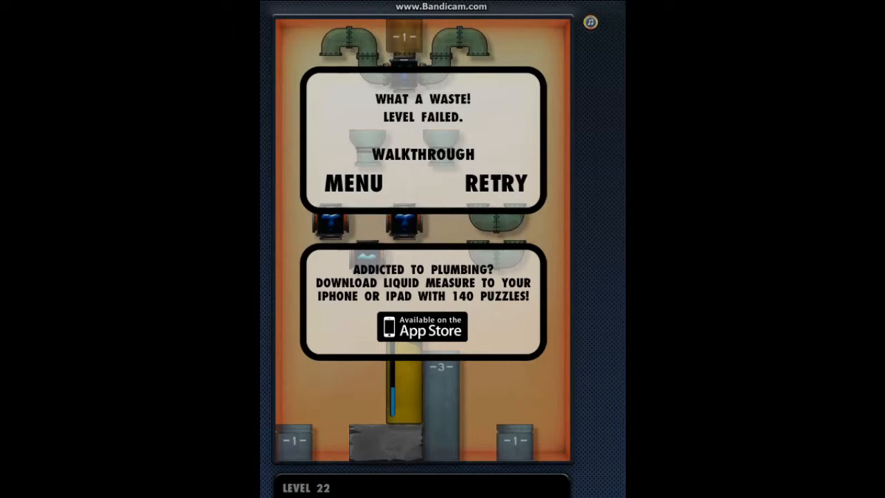
click(352, 183)
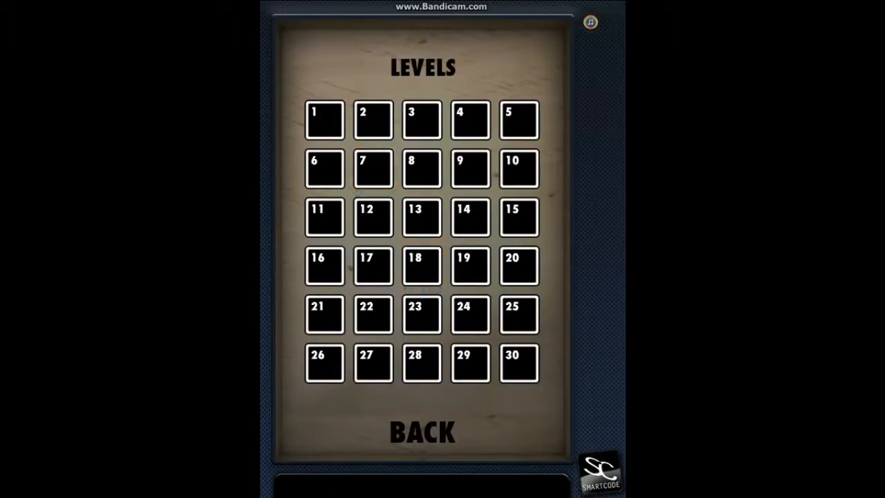
mouse_move(518, 168)
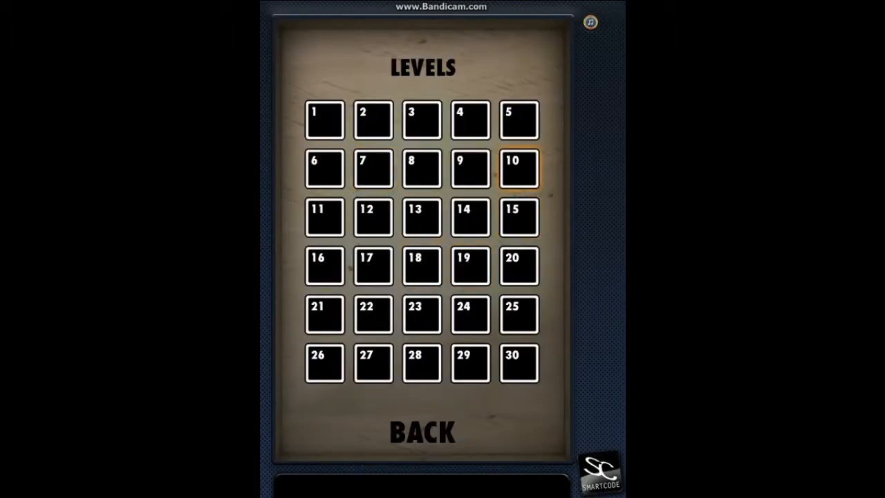
click(518, 168)
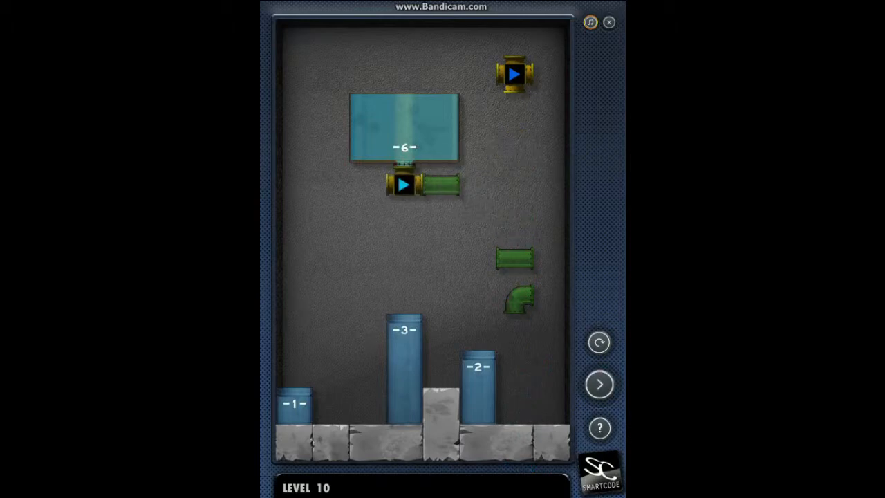
Step: Attach the elbow pipe to the -6- tank's valve on Level 10 and run the water
drag(514, 75, 404, 260)
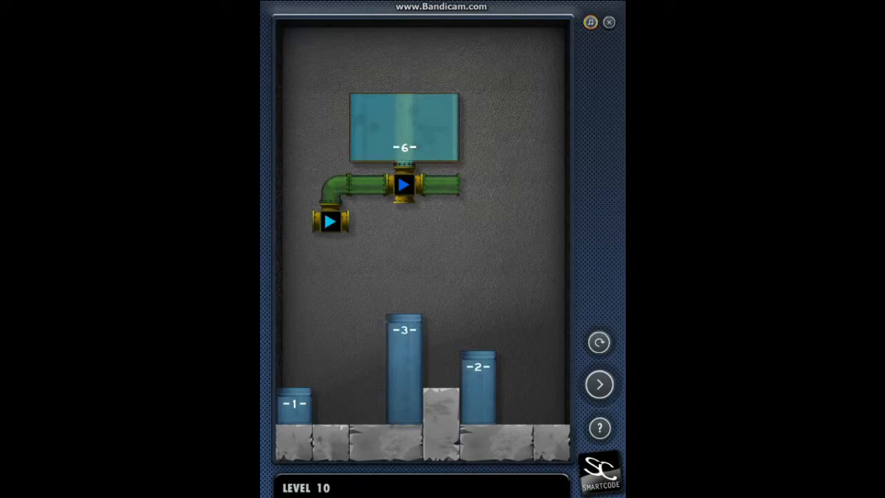
click(404, 184)
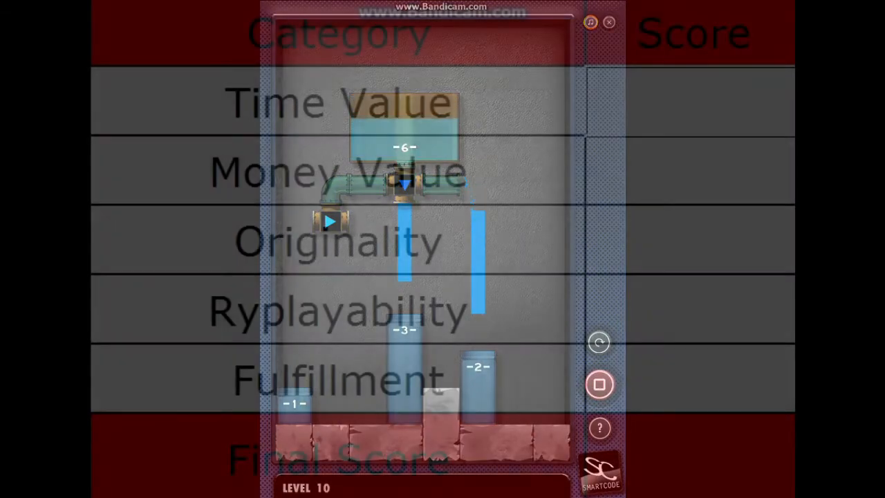